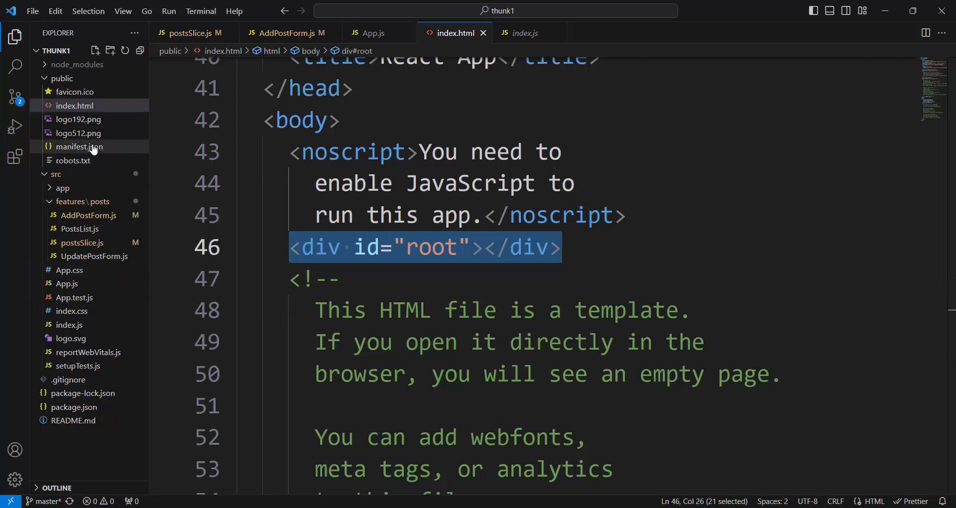
mouse_move(78, 365)
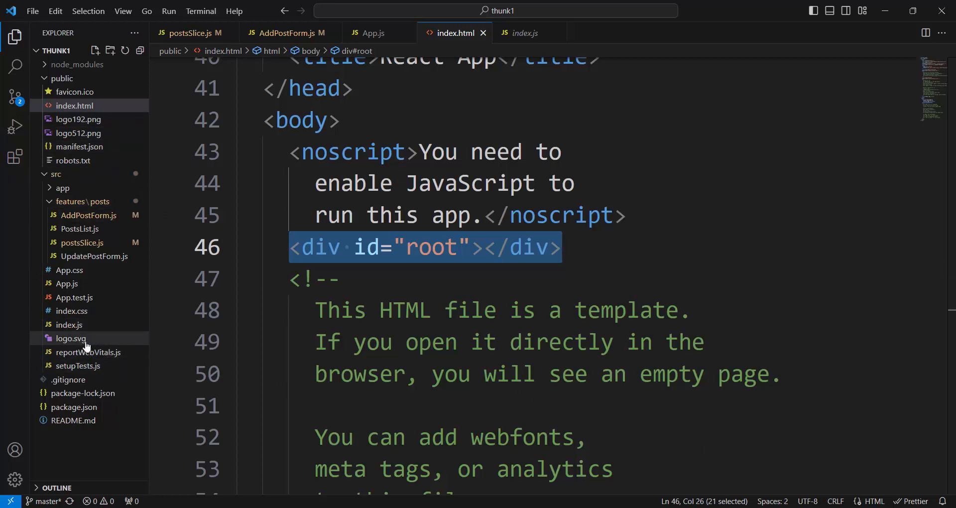
- Open src/index.js, the entry file that mounts the app inside the Redux Provider
left_click(527, 33)
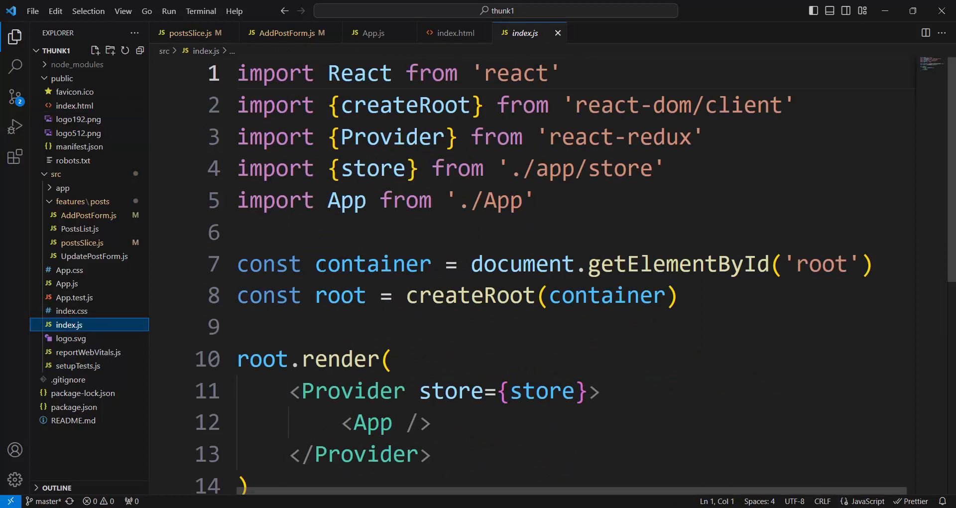
double_click(372, 264)
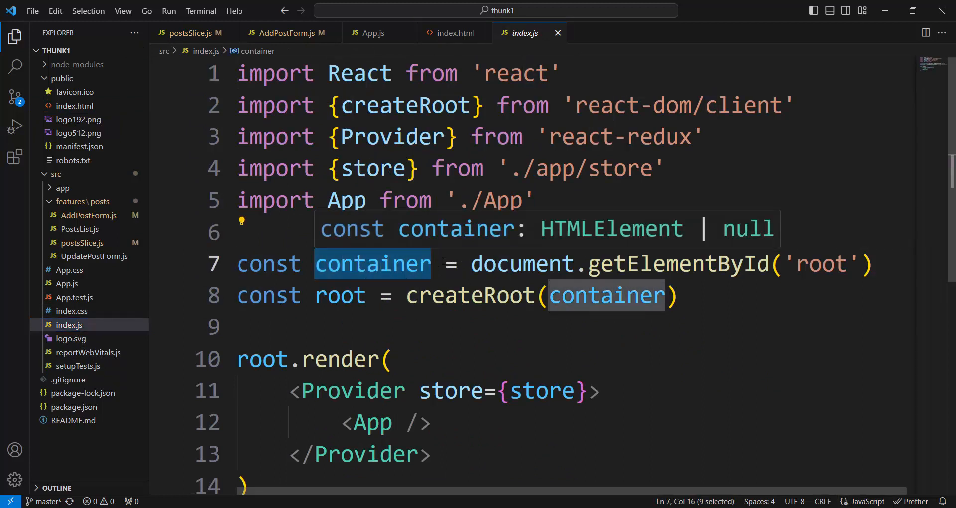
mouse_move(800, 461)
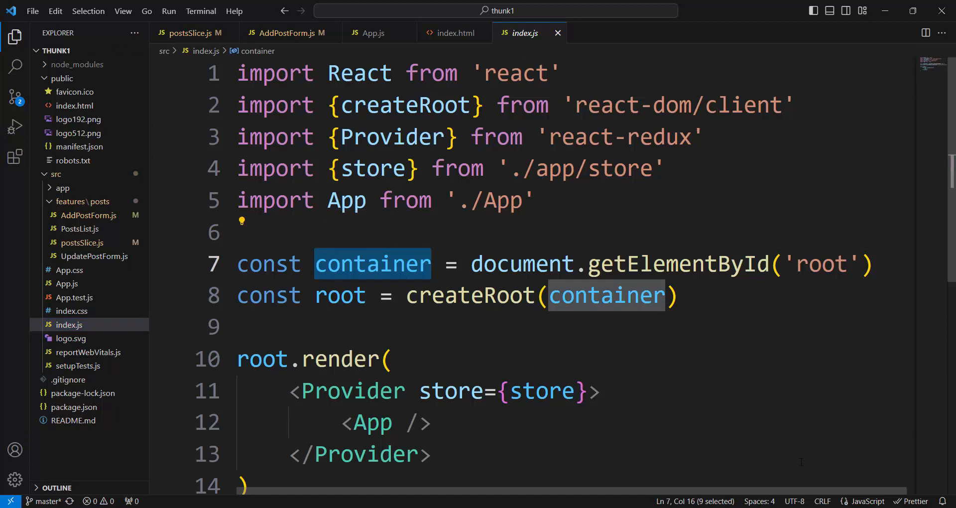
mouse_move(516, 263)
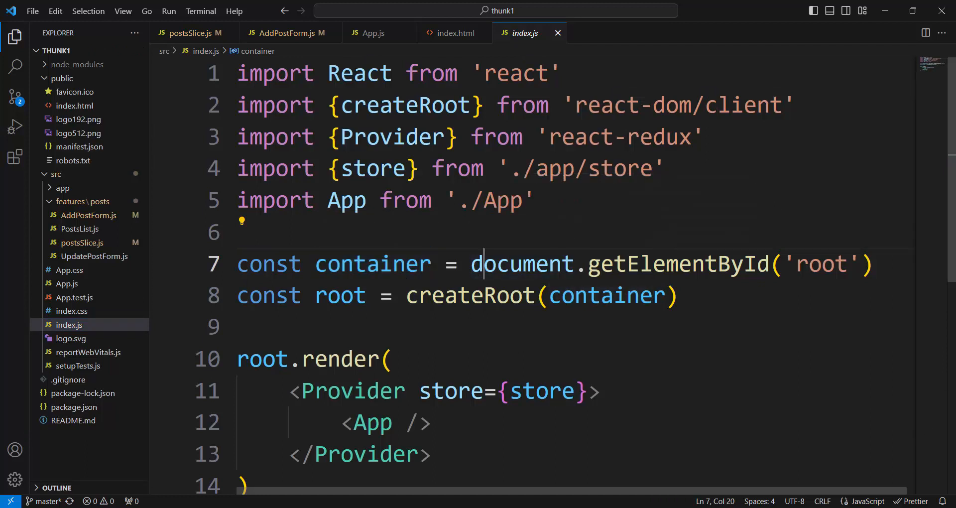
double_click(521, 263)
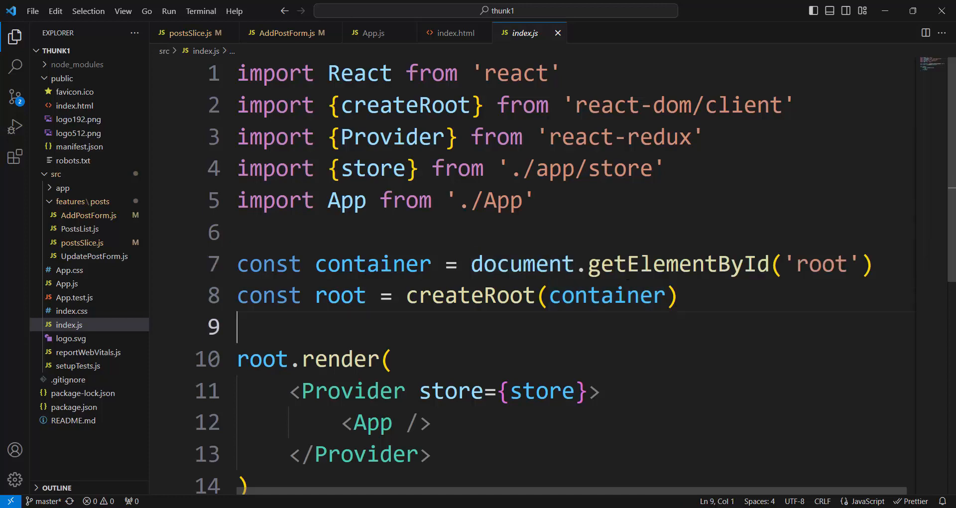
double_click(671, 263)
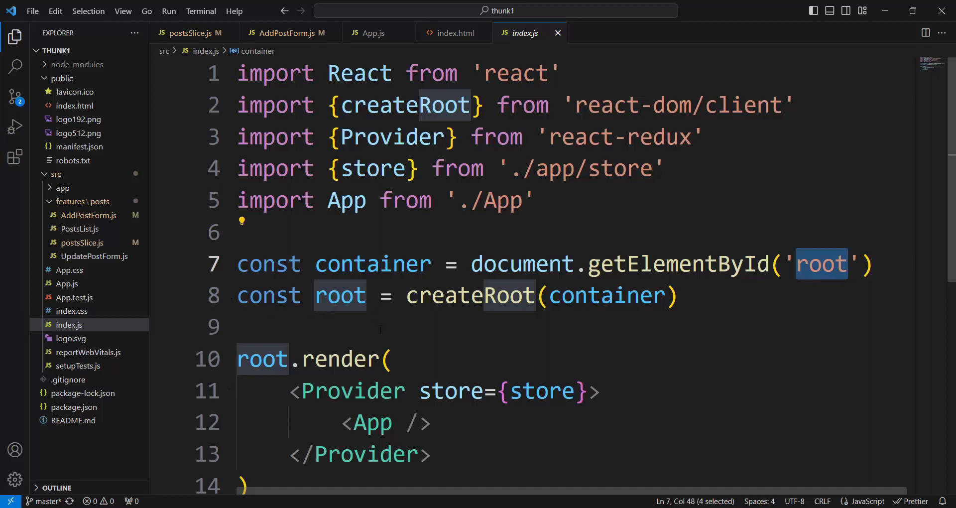
mouse_move(451, 390)
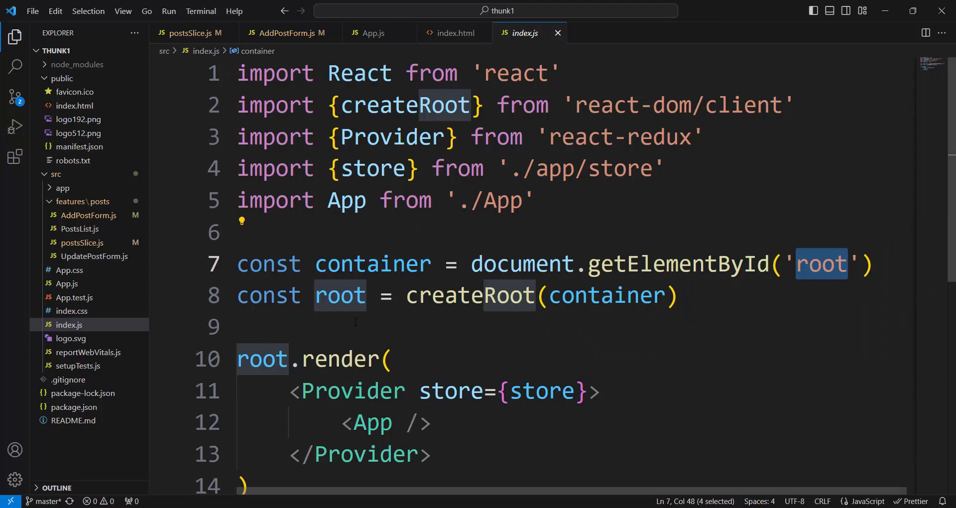
mouse_move(512, 324)
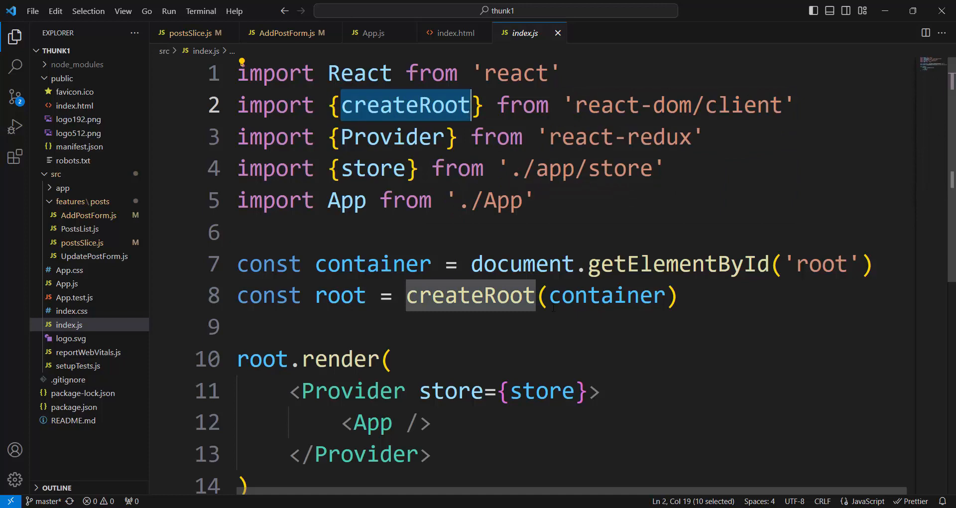
double_click(600, 295)
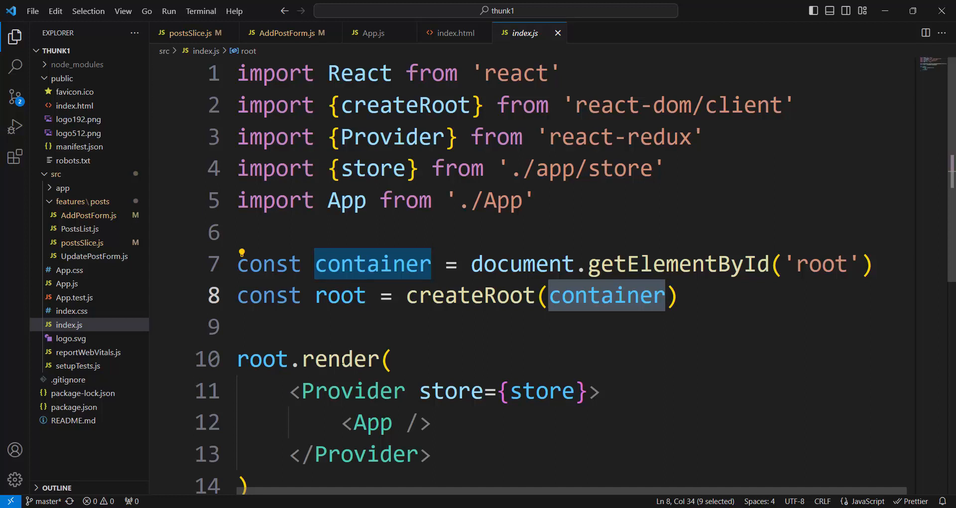
mouse_move(73, 297)
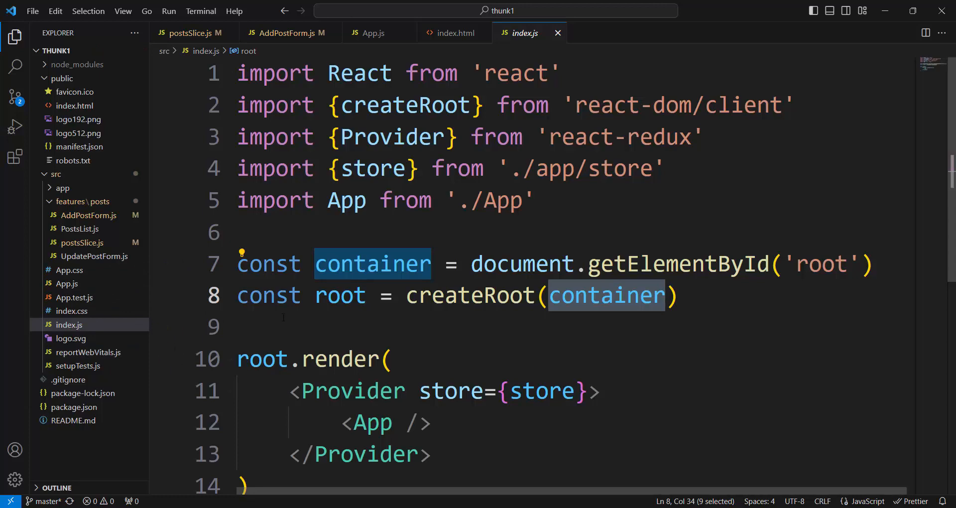
scroll("down", 3)
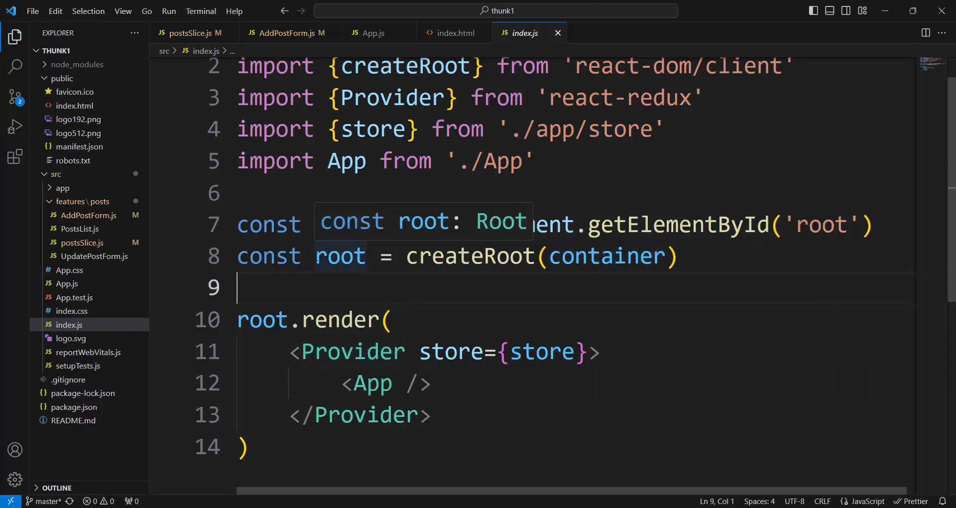
double_click(340, 255)
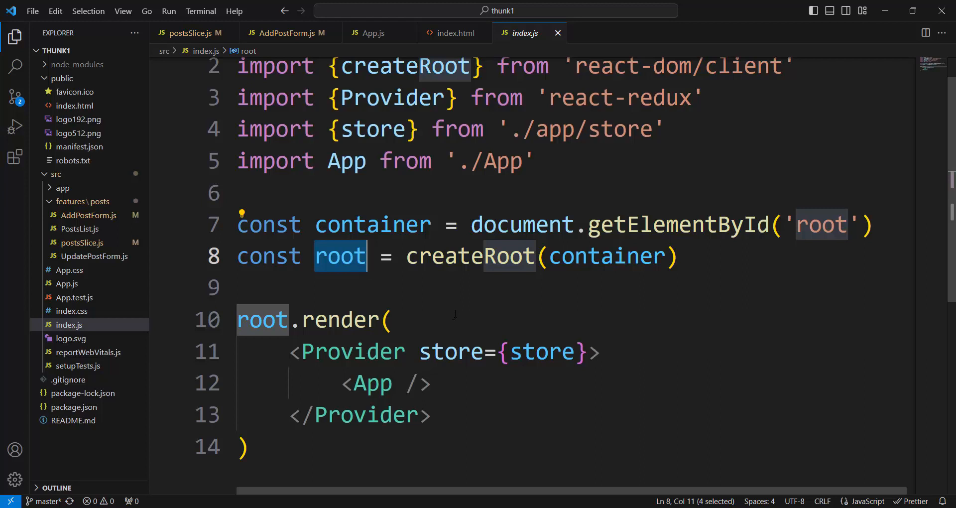
double_click(341, 319)
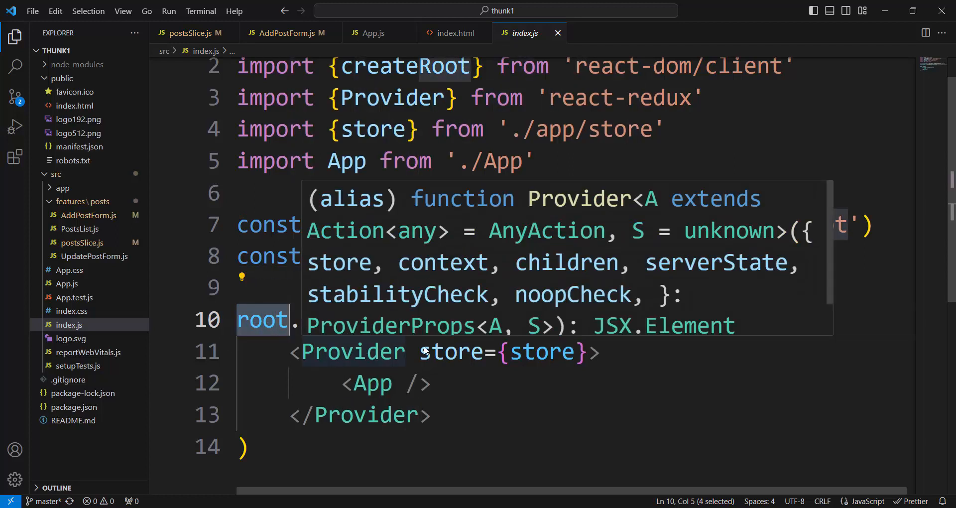
mouse_move(424, 350)
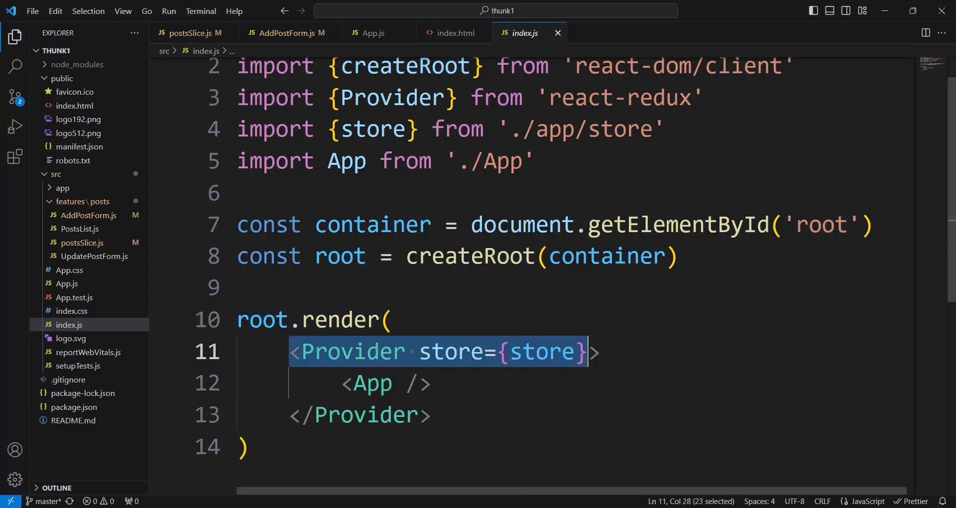
key("shift+Right")
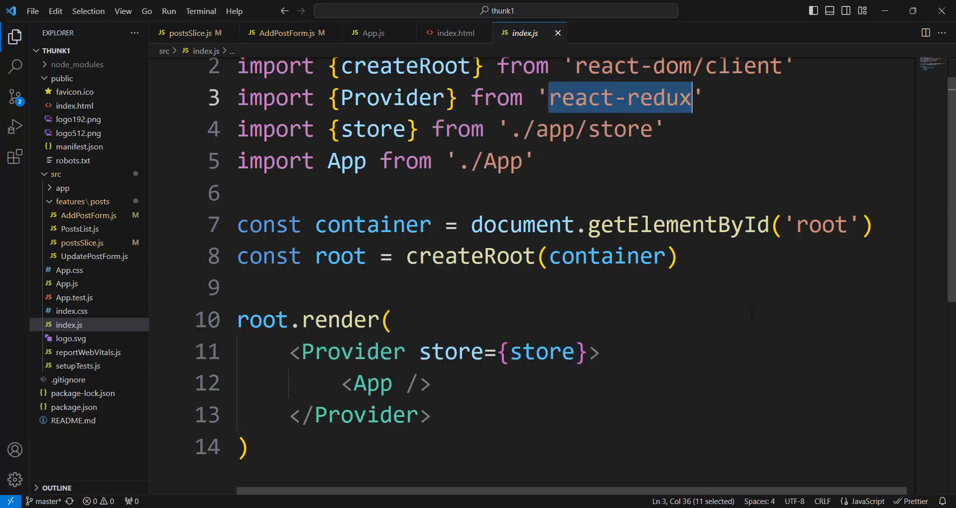
mouse_move(737, 372)
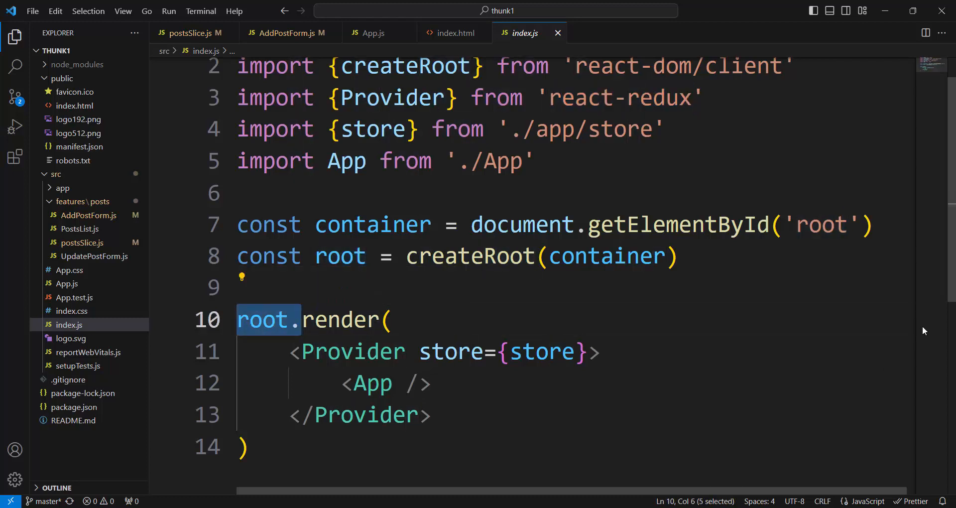
mouse_move(944, 330)
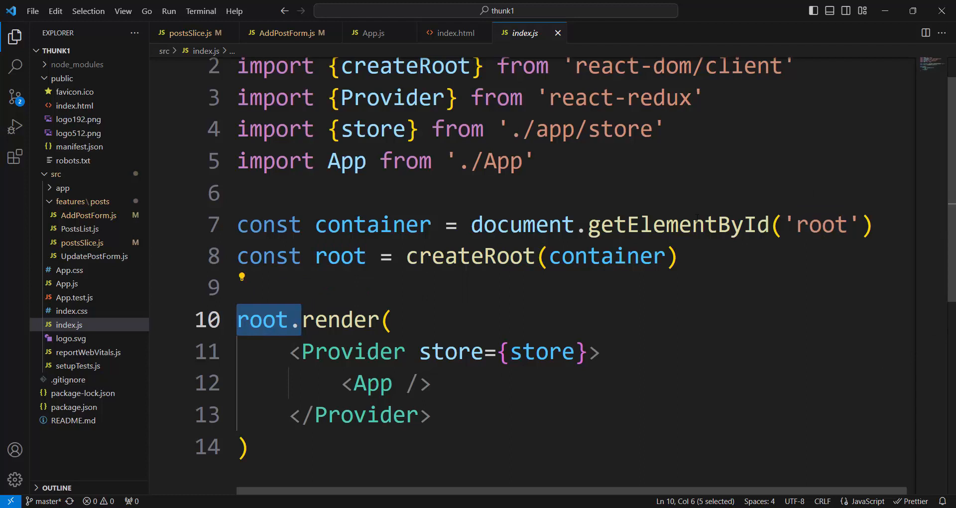
left_click(432, 352)
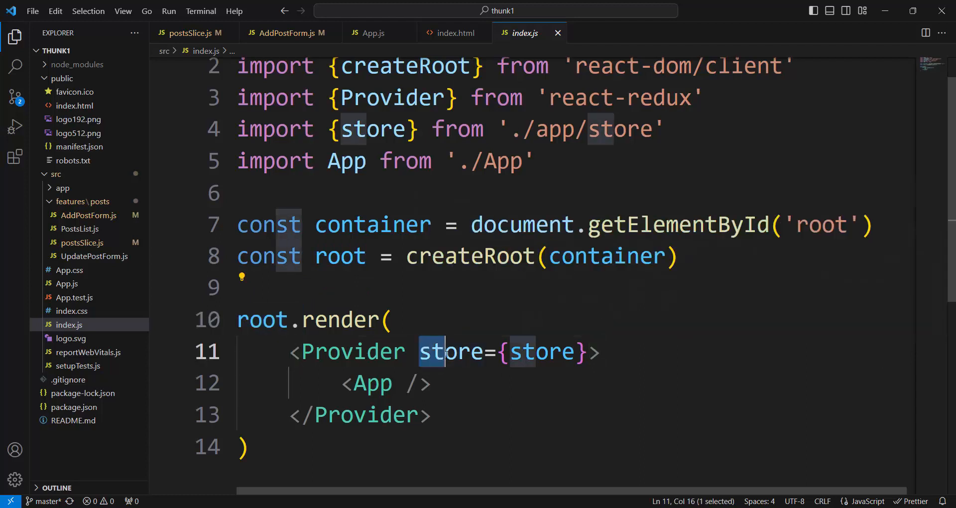
double_click(540, 352)
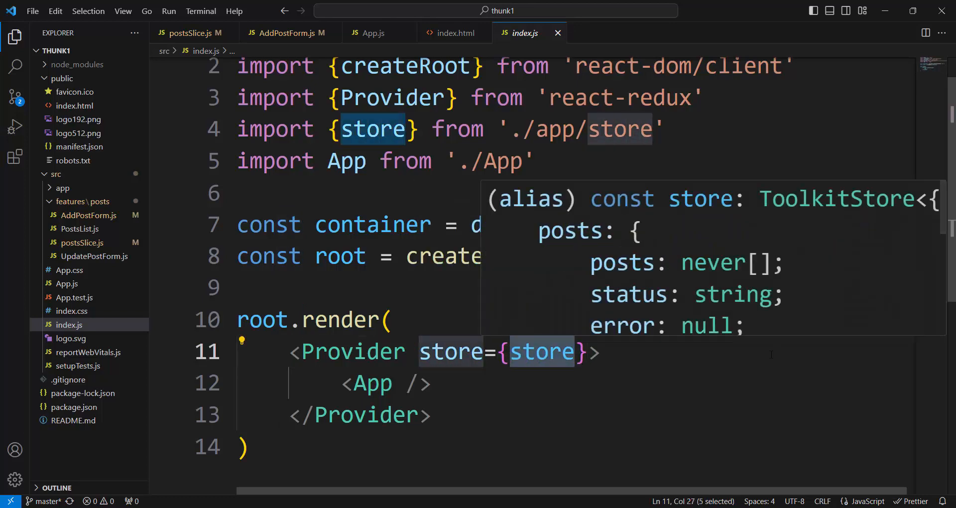
mouse_move(646, 285)
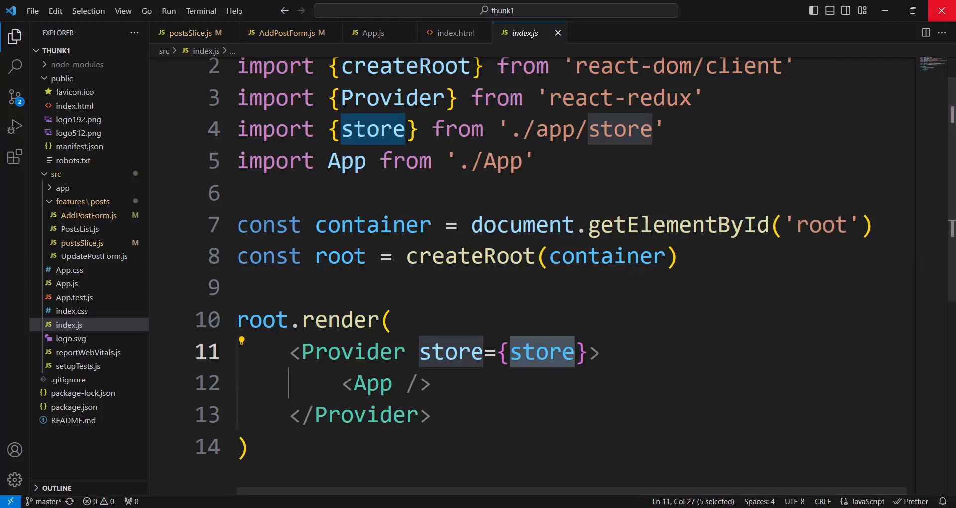
mouse_move(940, 11)
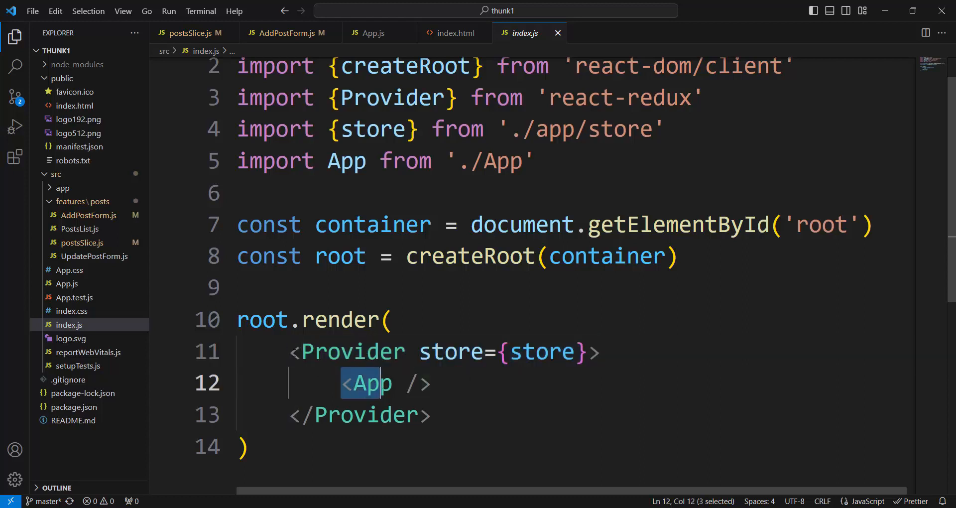
left_click_drag(394, 383, 293, 351)
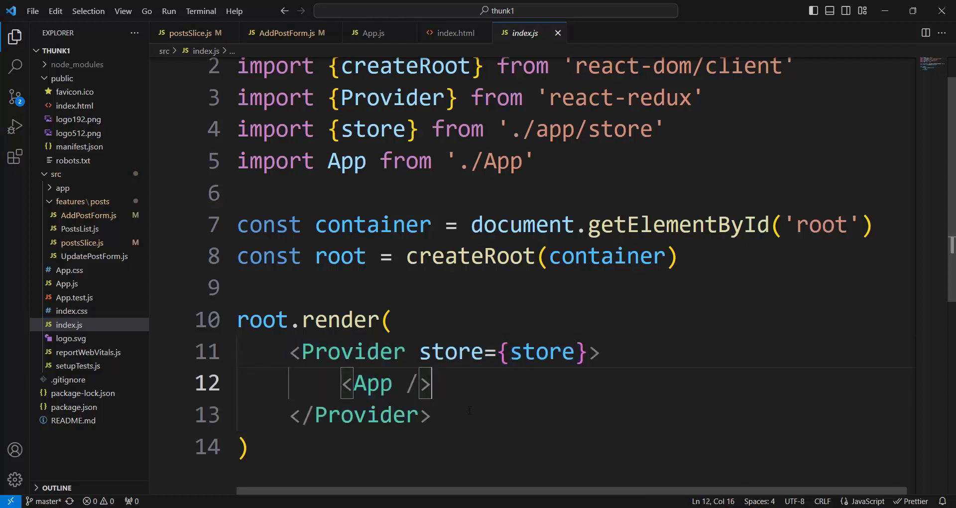
left_click_drag(291, 352, 573, 352)
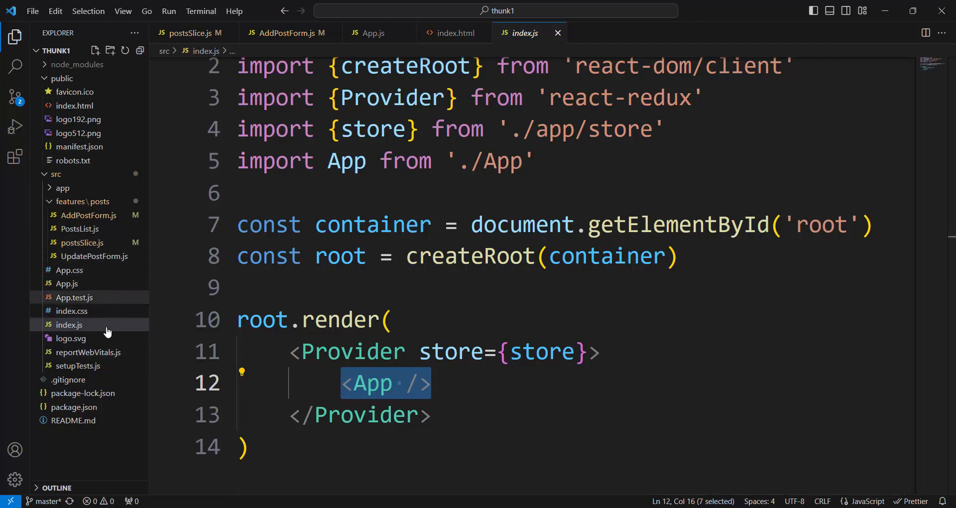
- Open App.js and highlight the <PostsList /> element on line 11
left_click(65, 283)
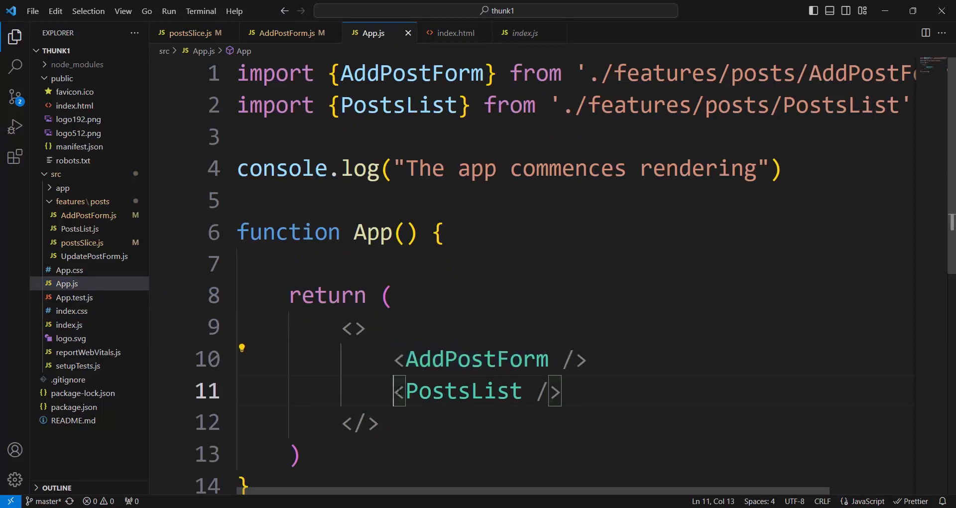
left_click_drag(395, 391, 561, 390)
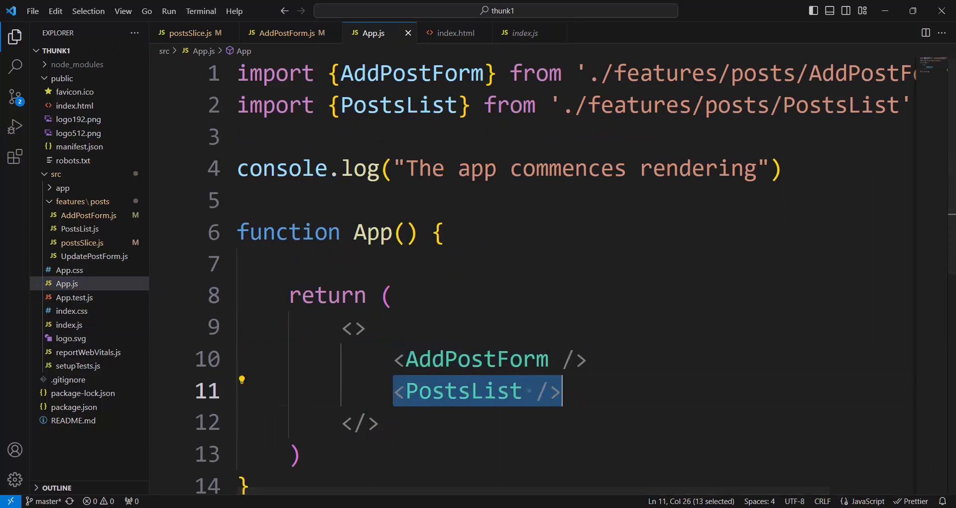